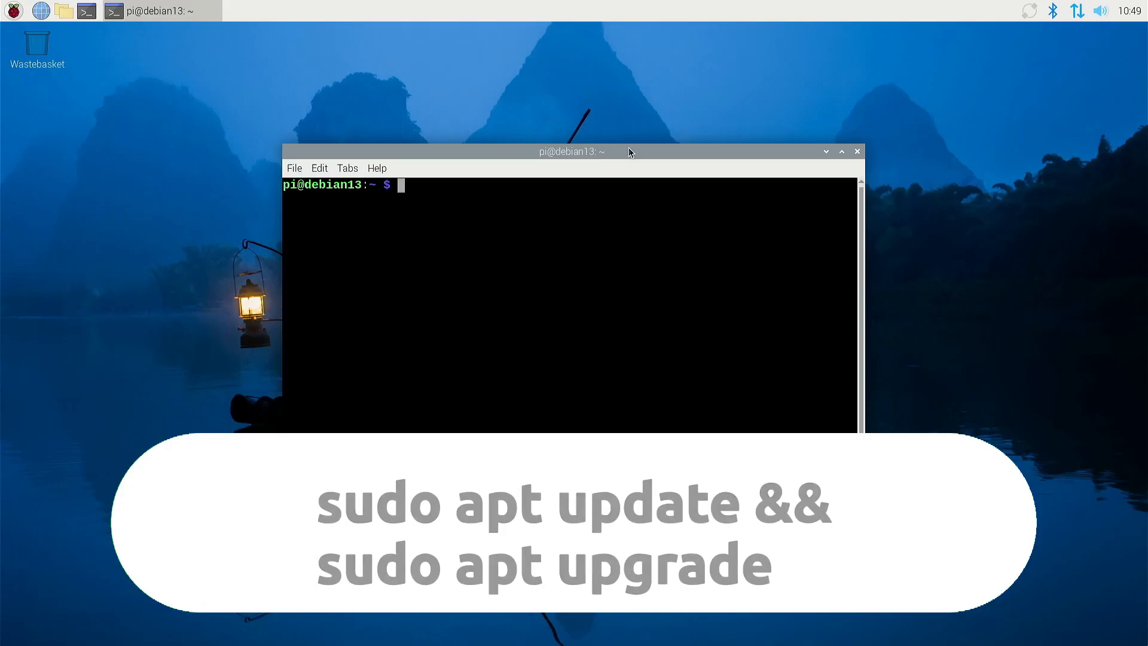
Step: Run neofetch to show the system is Debian 12 bookworm on a Raspberry Pi 4
{"action": "type", "text": "neofetch"}
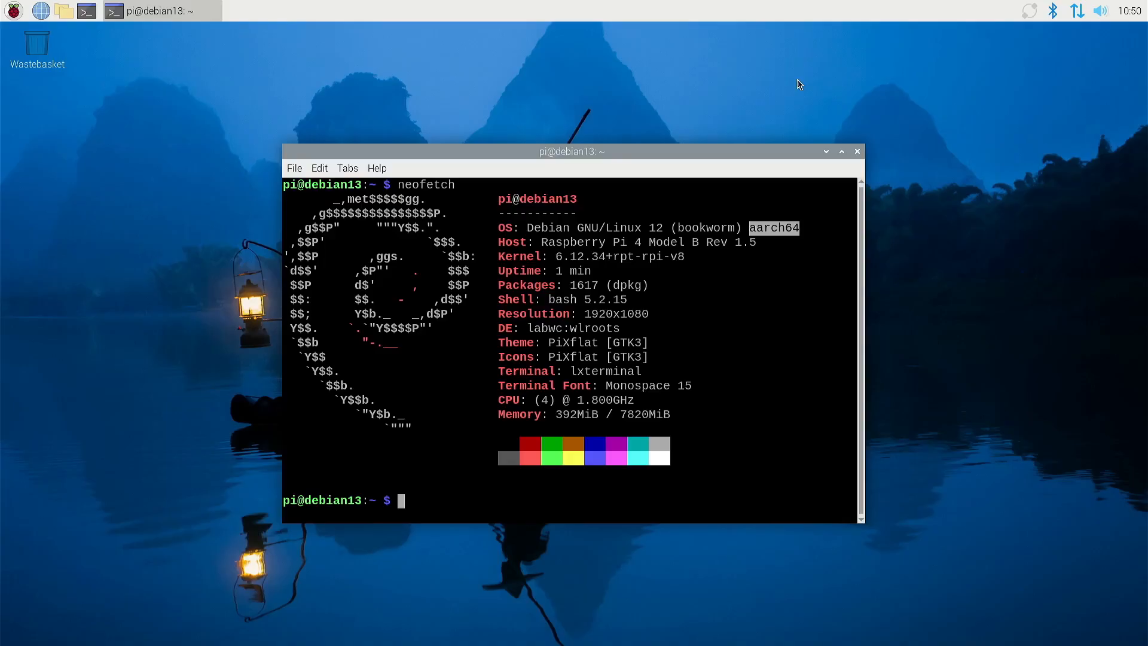
Step: Show /etc/apt/sources.list and highlight the repository URL, bookworm-security and bookworm release names
{"action": "type", "text": "cat /etc/apt/sources.list"}
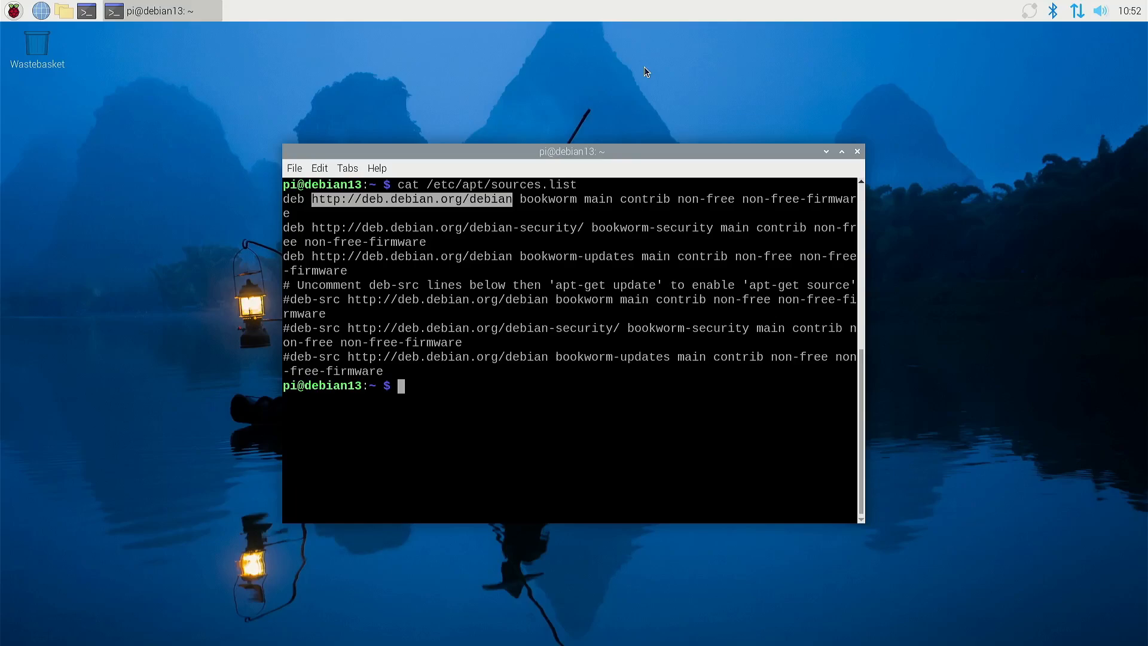
{"action": "double_click", "coordinate": [548, 199]}
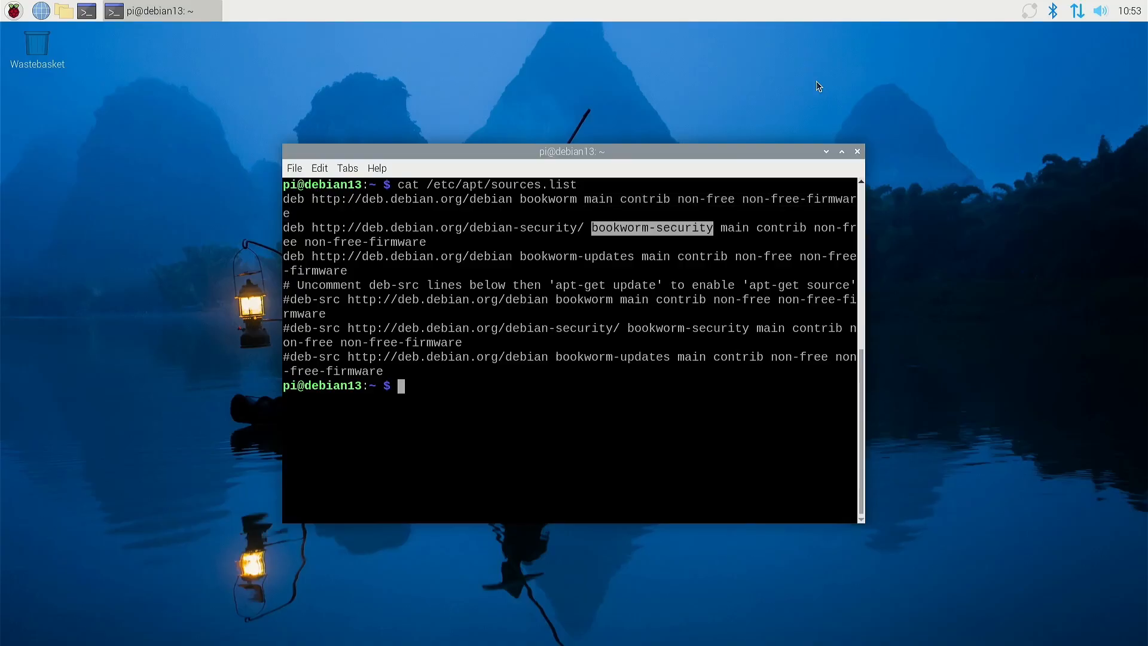
{"action": "double_click", "coordinate": [576, 256]}
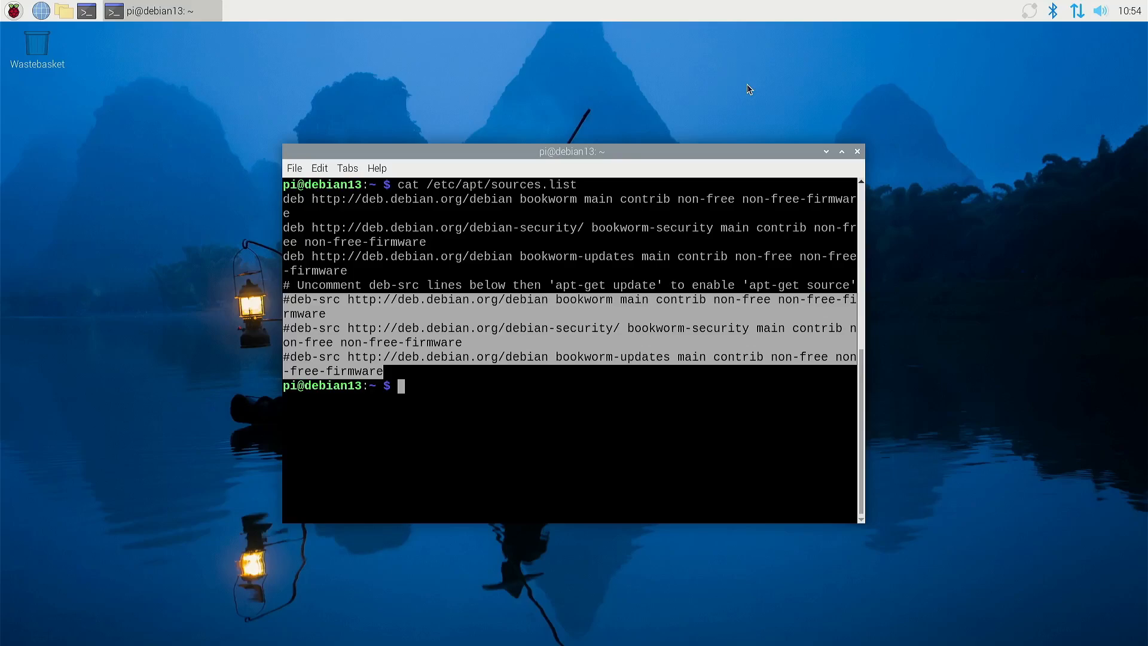
{"action": "double_click", "coordinate": [548, 199]}
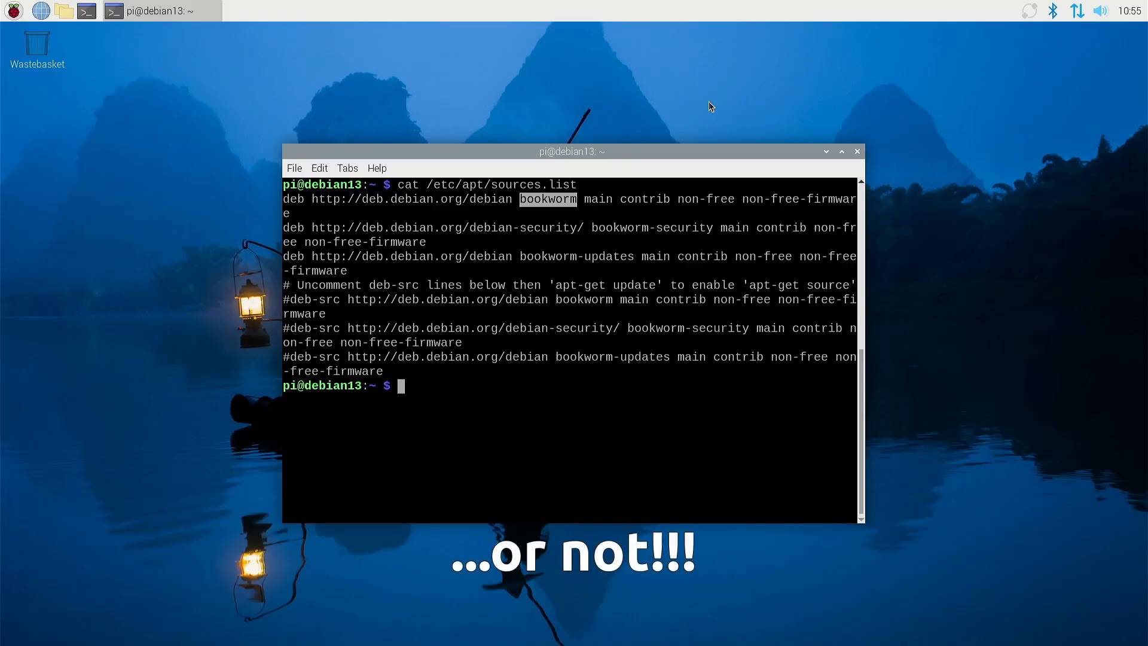
Step: Preview sources.list with sed 's/bookworm/trixie/g' and highlight the trixie release name
{"action": "type", "text": "sed 's/bookworm/trixie/g' /etc/apt/sources.list"}
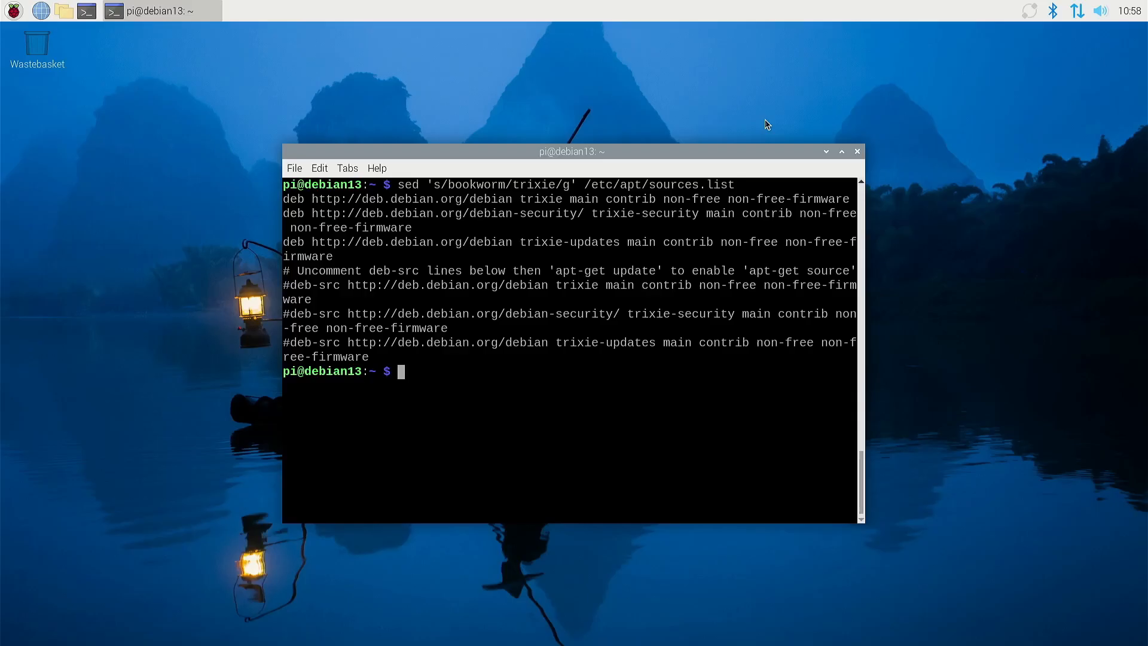
{"action": "double_click", "coordinate": [541, 199]}
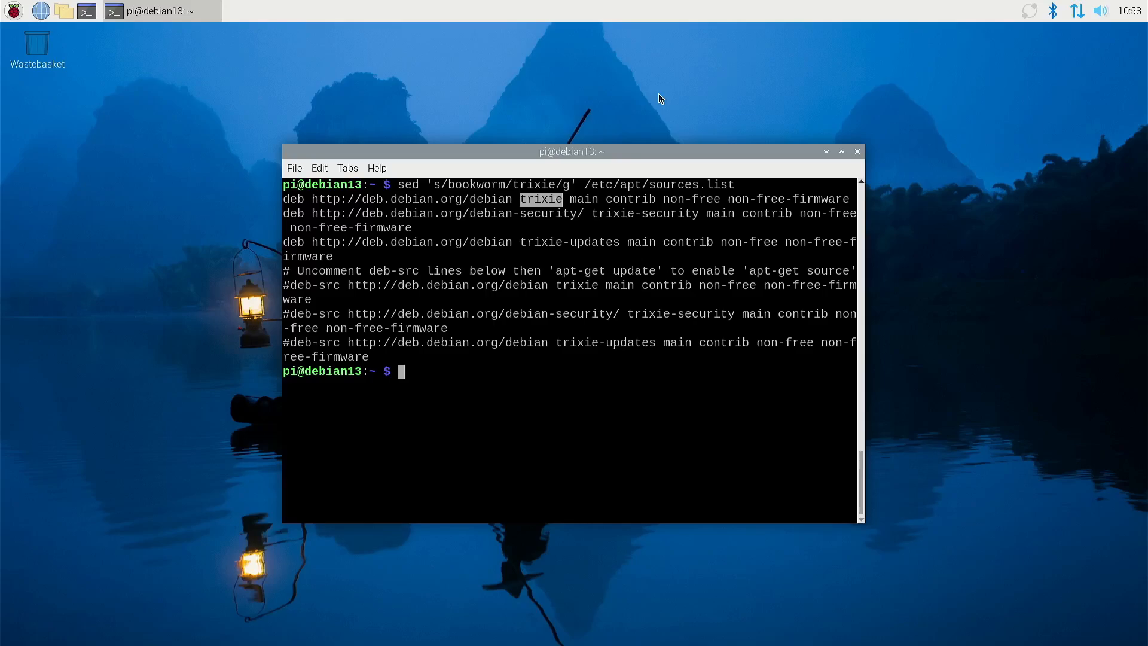
Step: Edit sources.list in place with sudo sed -i so every bookworm becomes trixie
{"action": "type", "text": "sudo sed -i 's/bookworm/trixie/g' /etc/apt/sources.list"}
{"action": "type", "text": "cat /etc/apt/sources.list"}
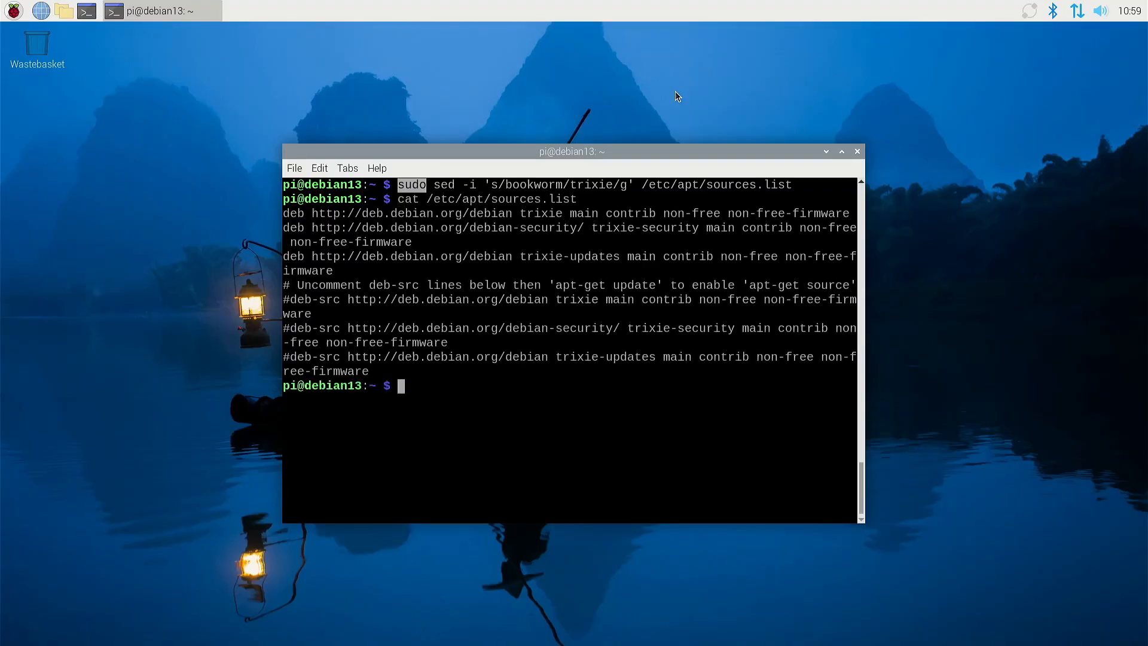
{"action": "double_click", "coordinate": [540, 213]}
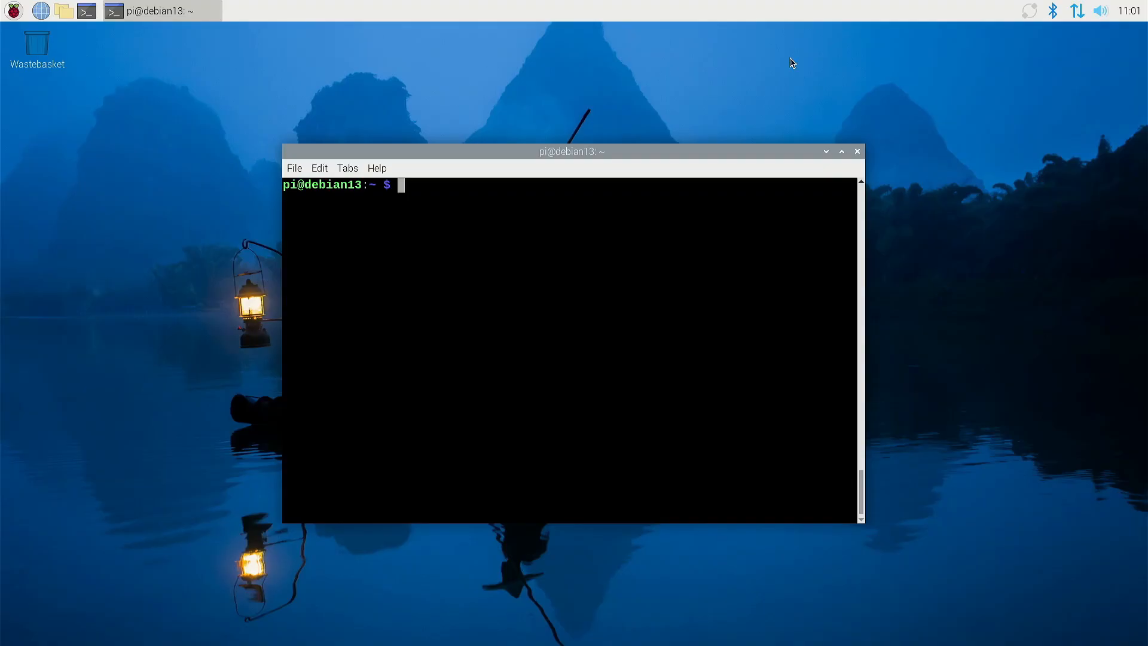
Step: Run sudo apt update against trixie and highlight the 1181 upgradable packages count
{"action": "type", "text": "sudo apt update"}
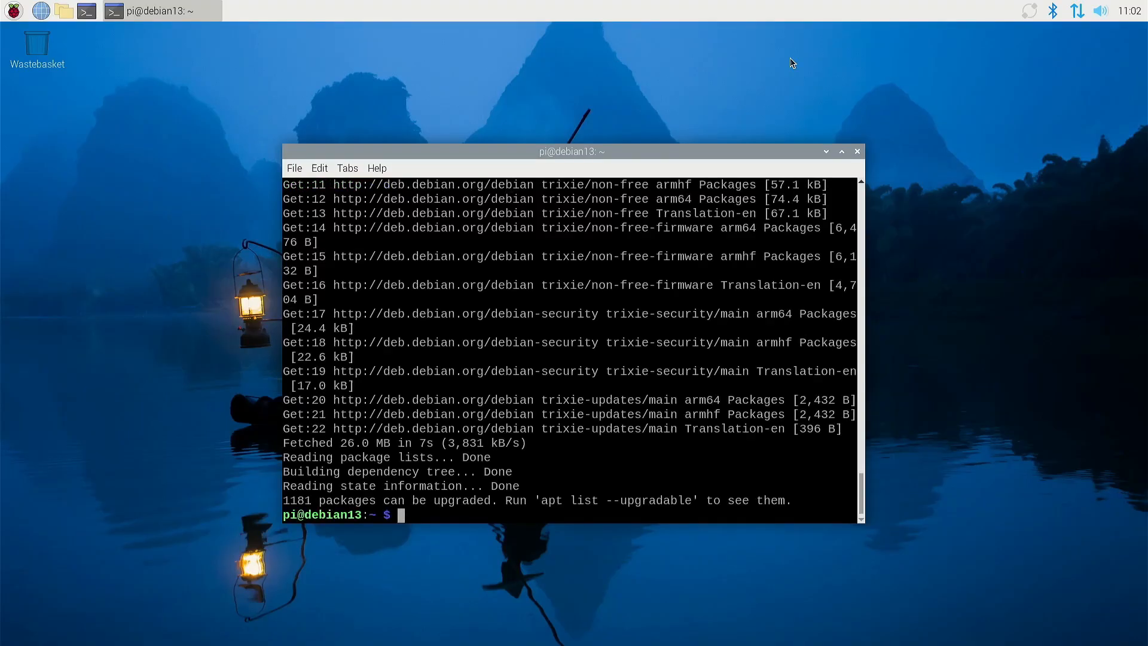
{"action": "left_click_drag", "start_coordinate": [285, 500], "coordinate": [492, 500]}
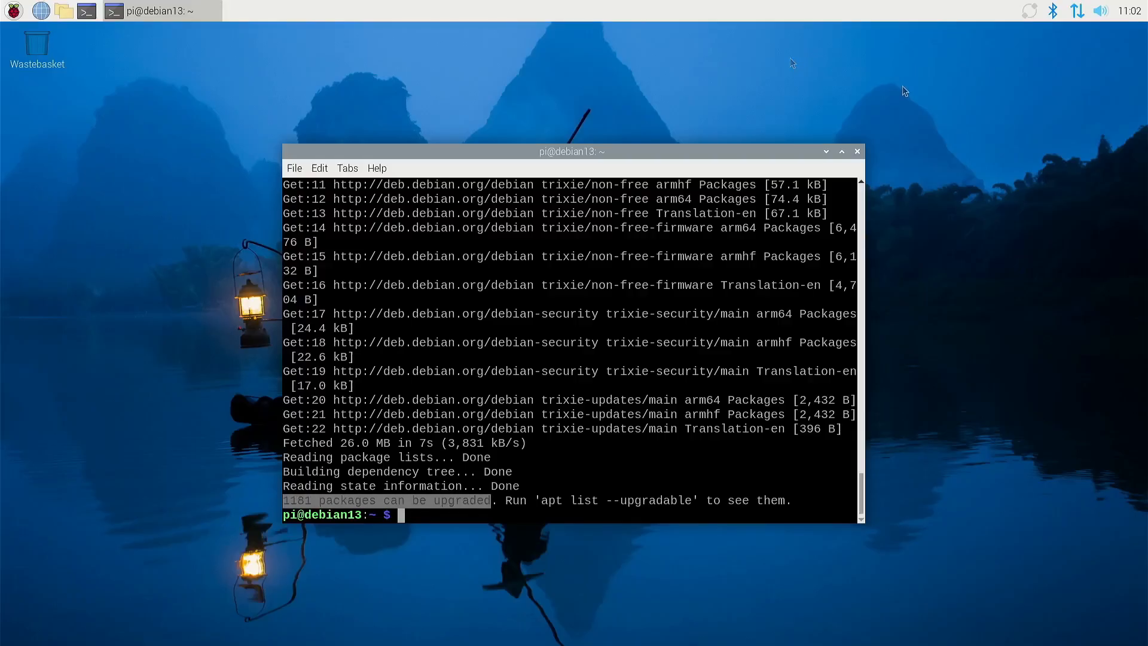
{"action": "mouse_move", "coordinate": [904, 91]}
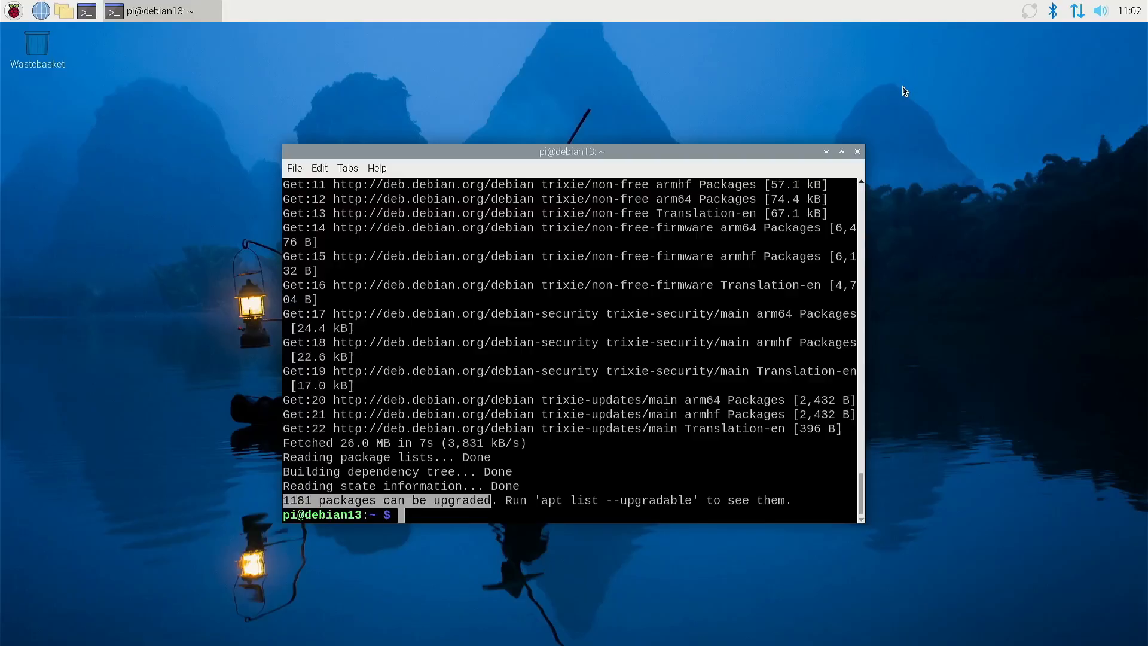
Step: Run sudo apt dist-upgrade and answer y to continue the upgrade
{"action": "type", "text": "sudo apt dist-upgrade"}
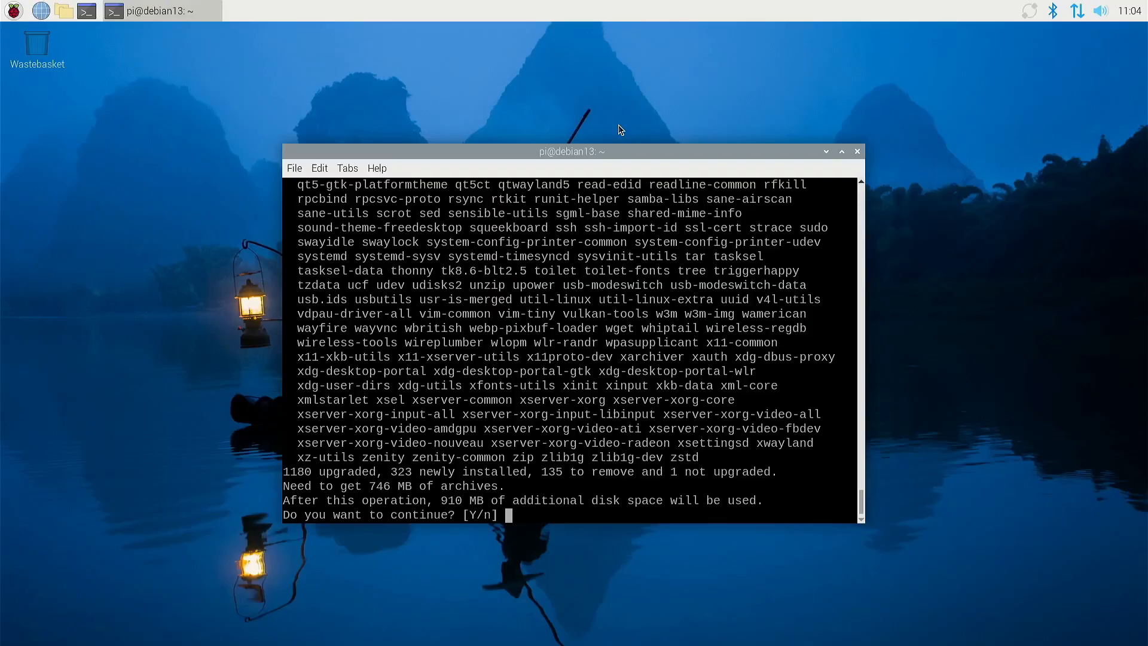
{"action": "type", "text": "y"}
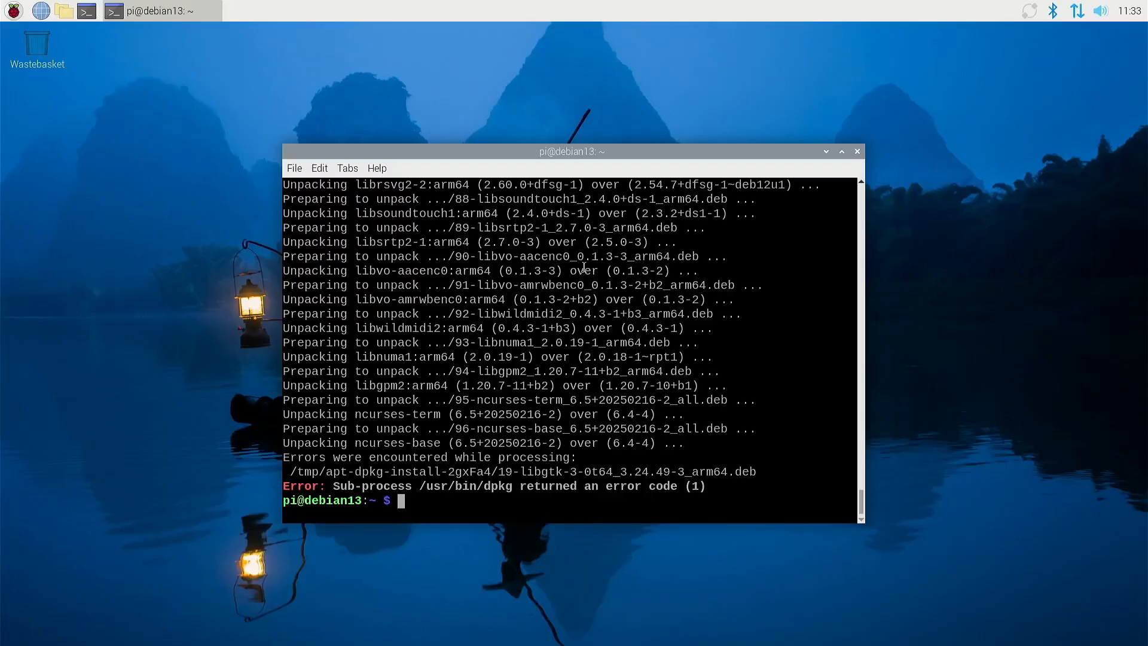
{"action": "mouse_move", "coordinate": [520, 442]}
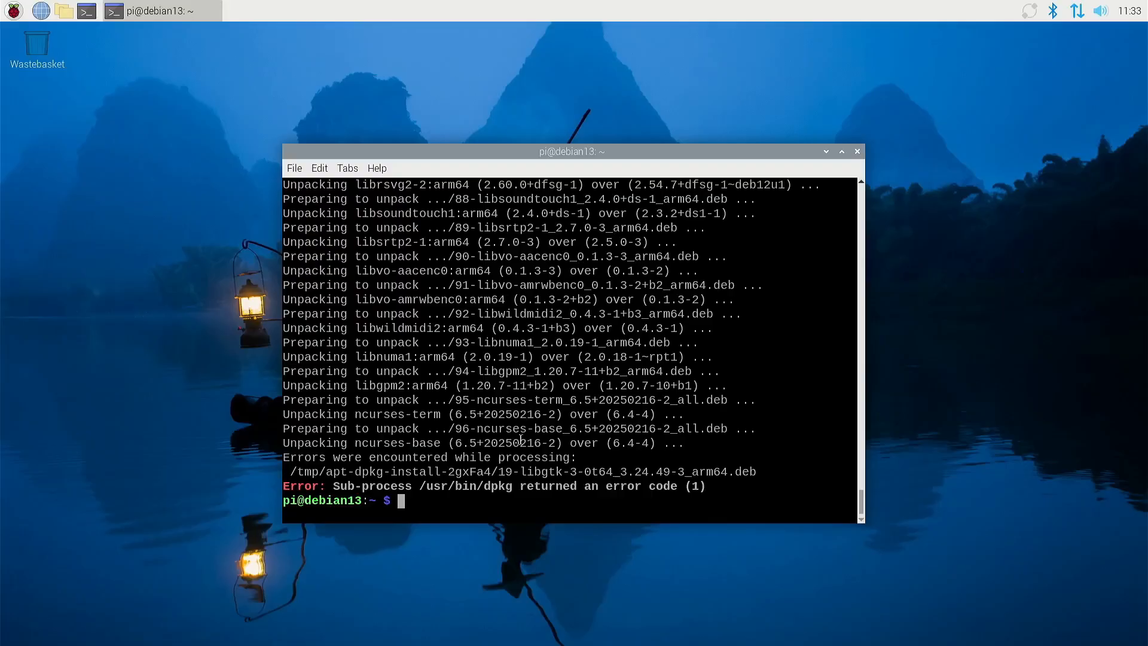
Step: Let the upgrade run to the dpkg error on libgtk-3 with error code 1
{"action": "double_click", "coordinate": [547, 472]}
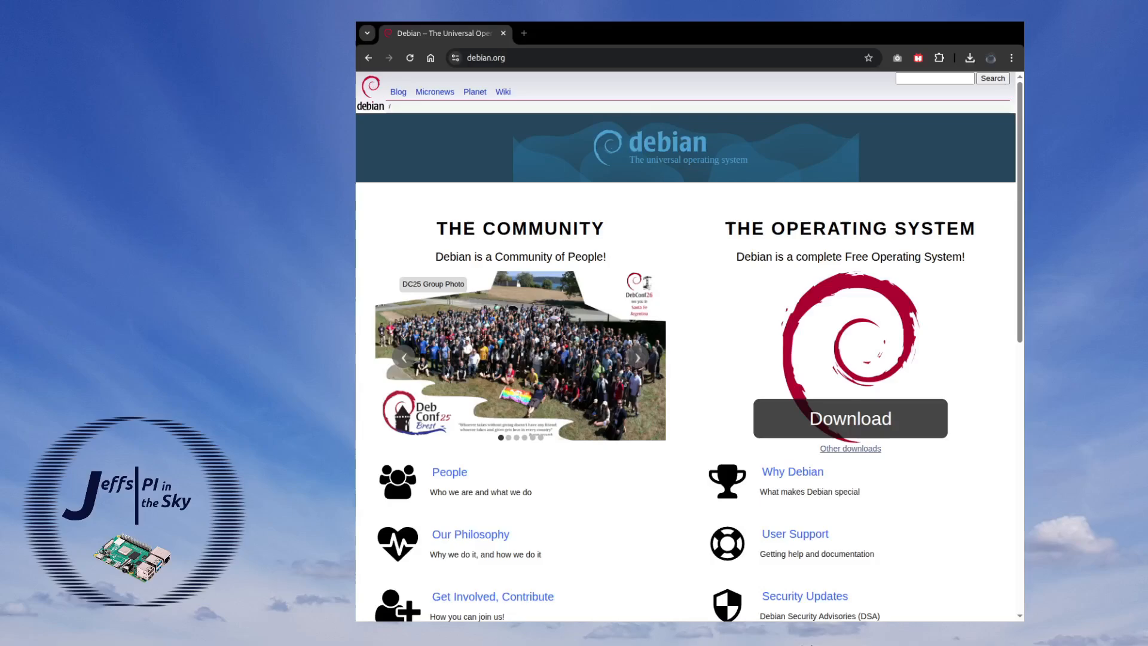
{"action": "mouse_move", "coordinate": [854, 453]}
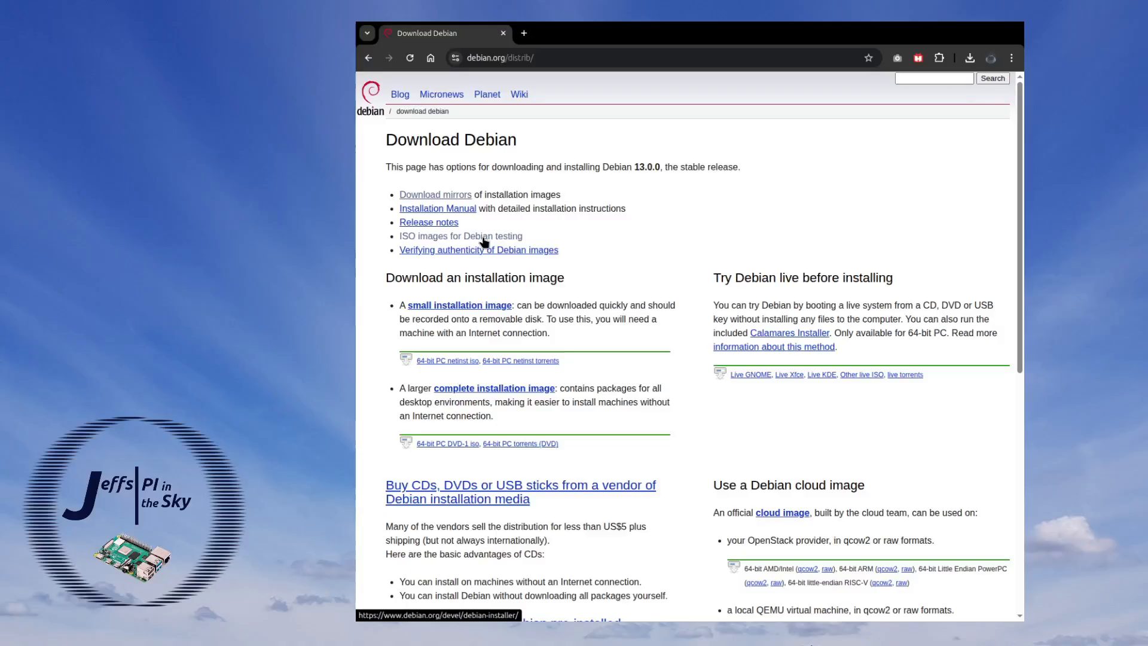
Step: Follow the 'ISO images for Debian testing' link to the Trixie RC 3 installer page
{"action": "left_click", "coordinate": [460, 236]}
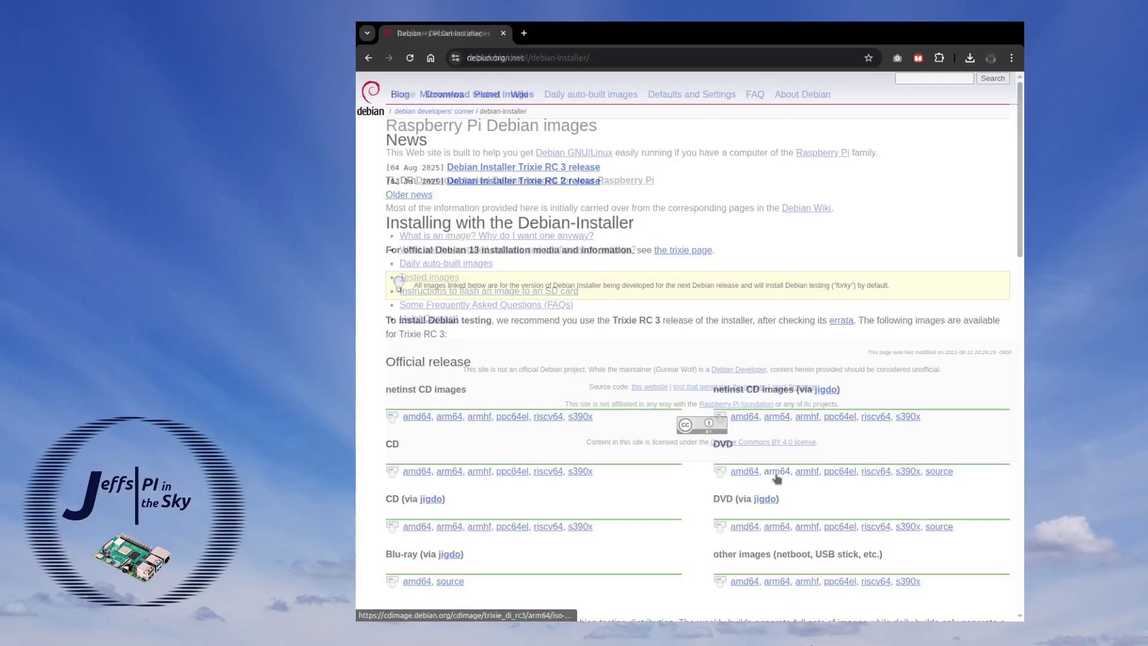
Step: Go to raspi.debian.net and open the tested Raspberry Pi images download page
{"action": "left_click", "coordinate": [402, 93]}
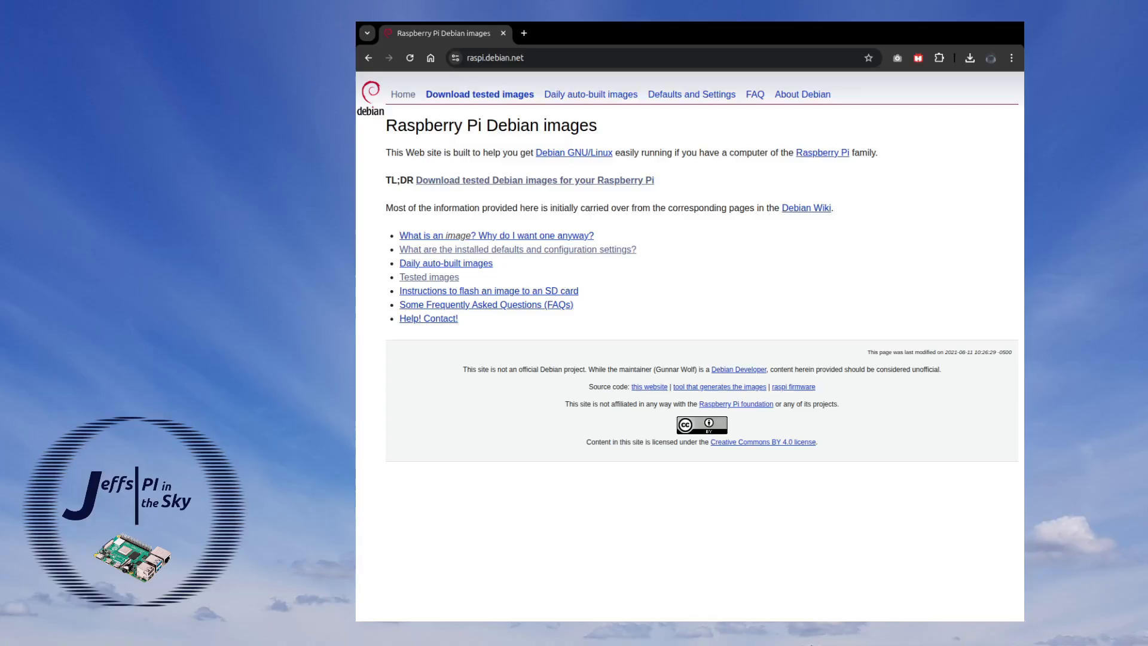
{"action": "mouse_move", "coordinate": [567, 187]}
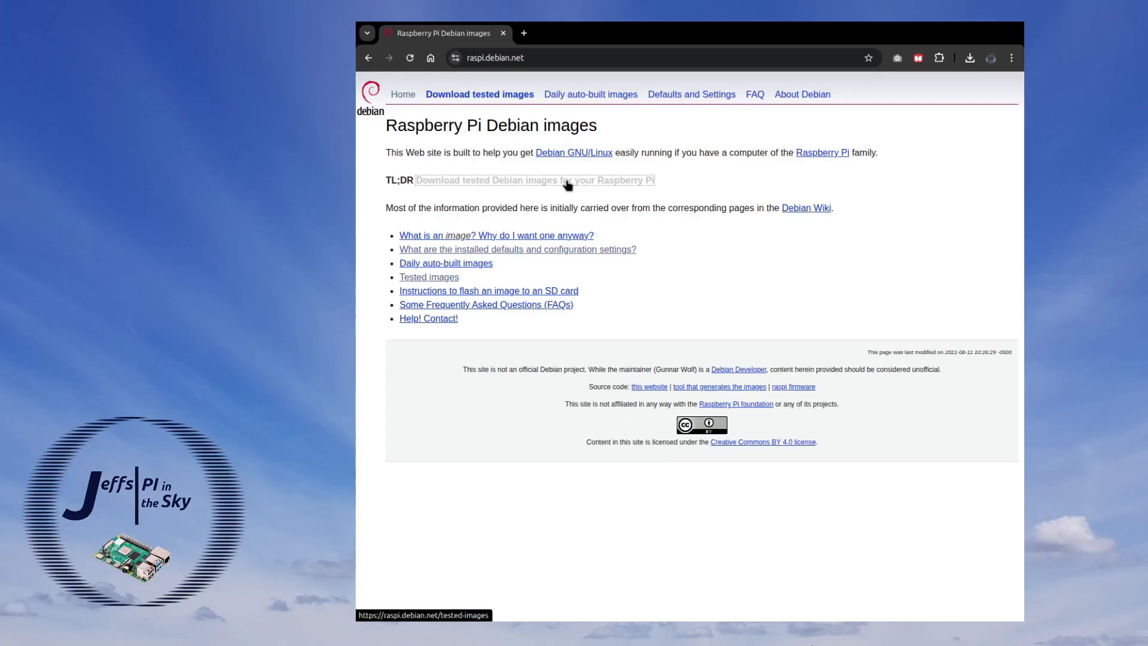
{"action": "left_click", "coordinate": [568, 181]}
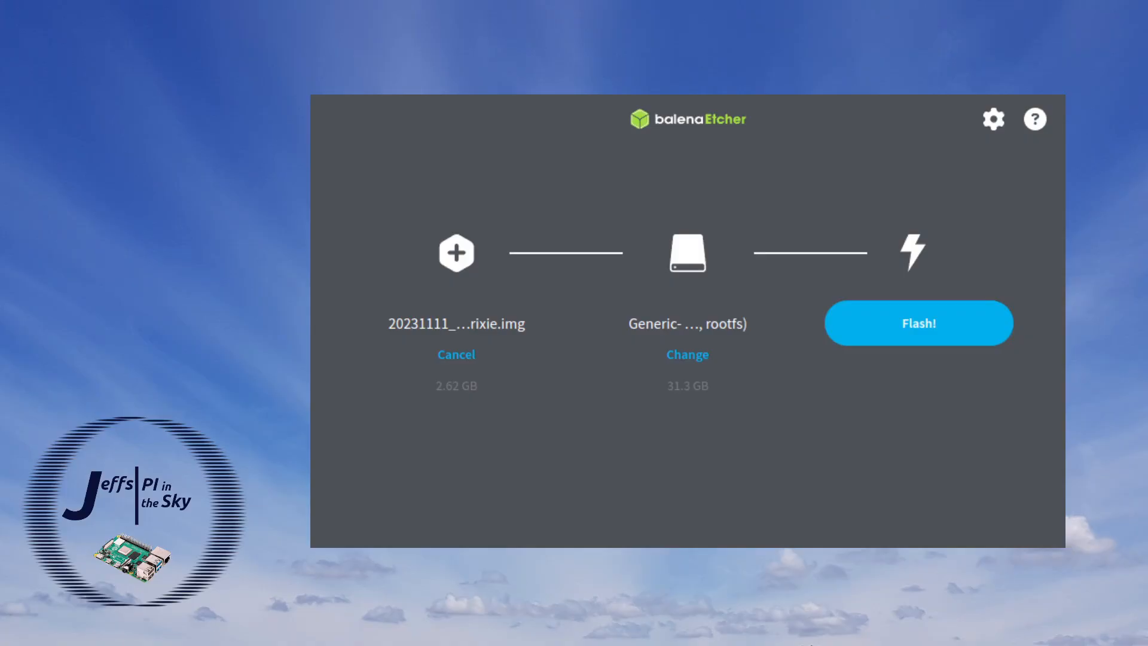
Step: Flash the 2.62 GB Trixie image onto the 31.3 GB card
{"action": "left_click", "coordinate": [919, 323]}
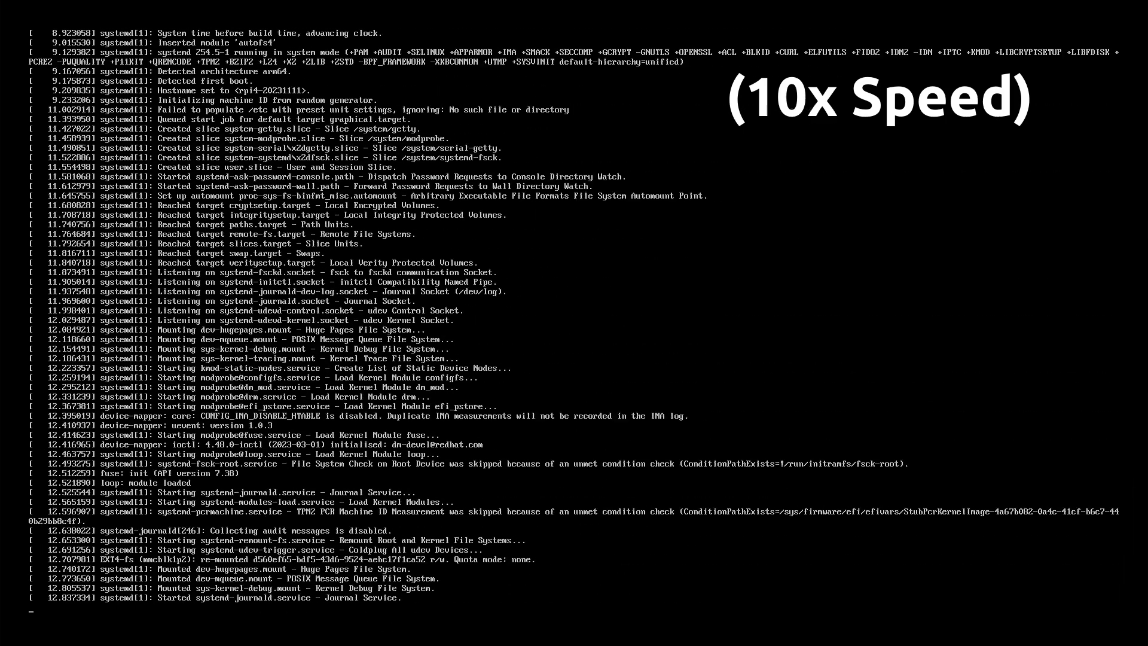
Step: Watch the boot messages scroll by until the root login prompt on tty1 appears
{"action": "scroll", "scroll_direction": "down", "scroll_amount": 3}
{"action": "type", "text": "root"}
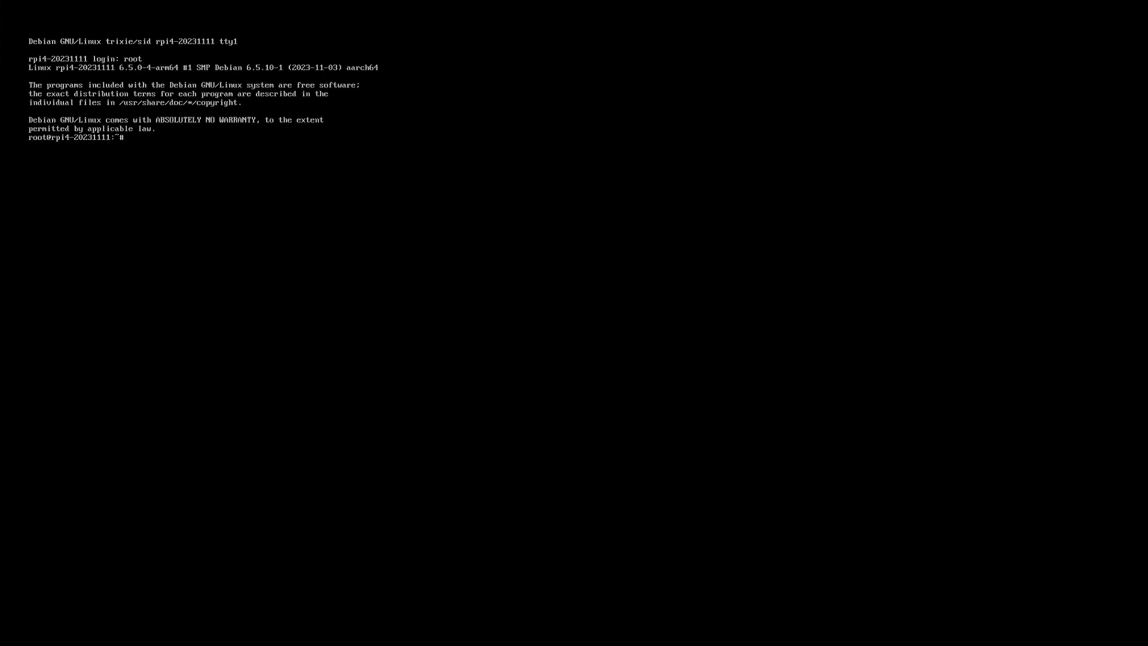
Step: Add group pi (gid 1000), user pi (uid 1000, /home/pi, /bin/bash), and set its password
{"action": "type", "text": "groupadd -g 1000 pi"}
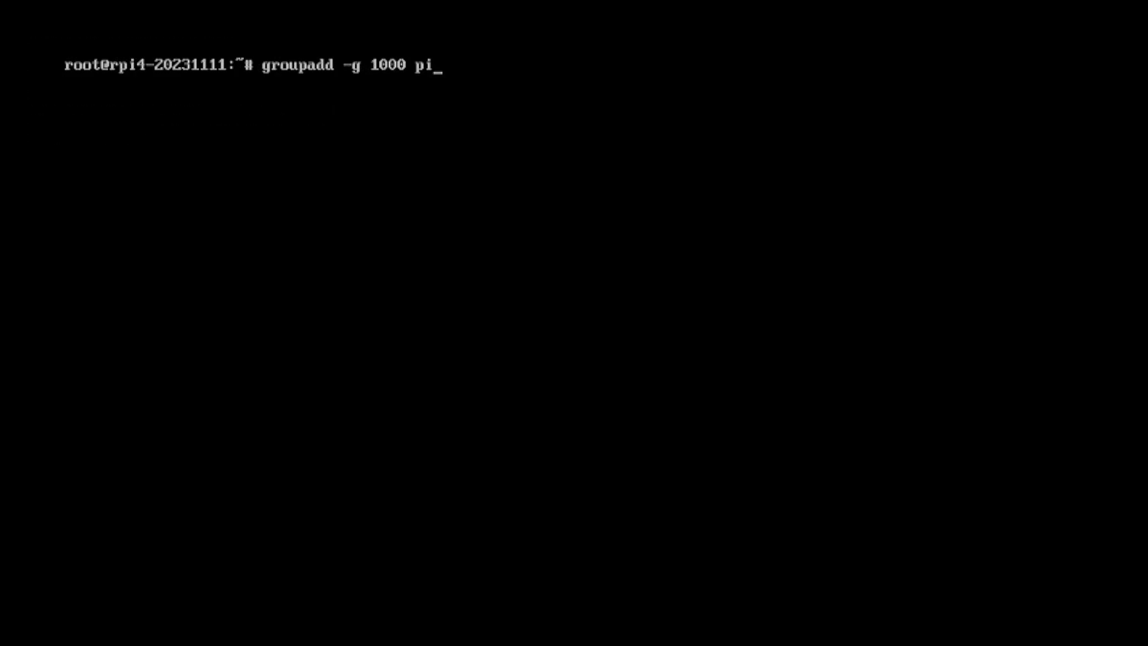
{"action": "type", "text": "useradd -g pi -d /home/pi -s /bin/bash -u 1000 pi"}
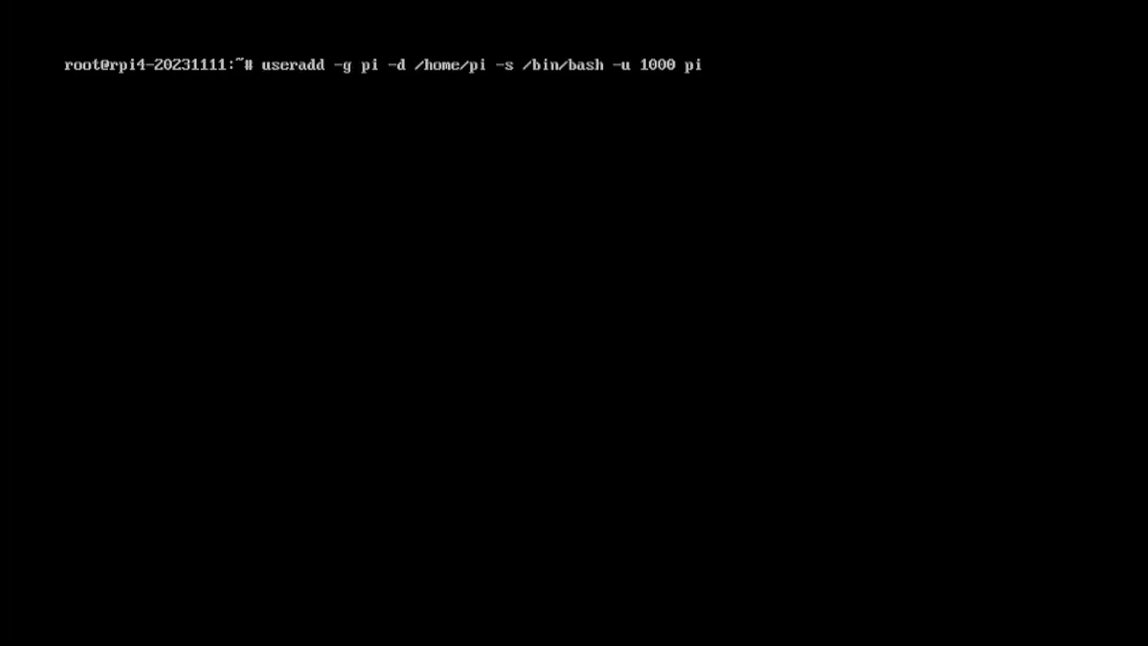
{"action": "type", "text": "passwd pi"}
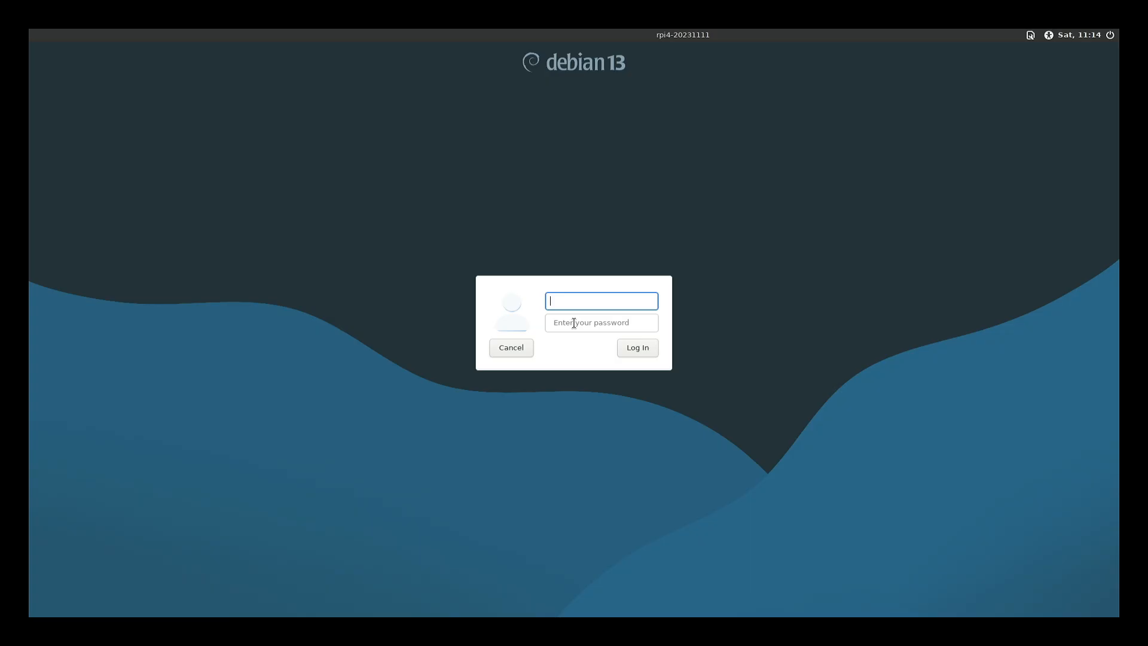
Step: Log in as pi at the Debian 13 greeter and launch Xfce Terminal from the Applications menu
{"action": "type", "text": "pi"}
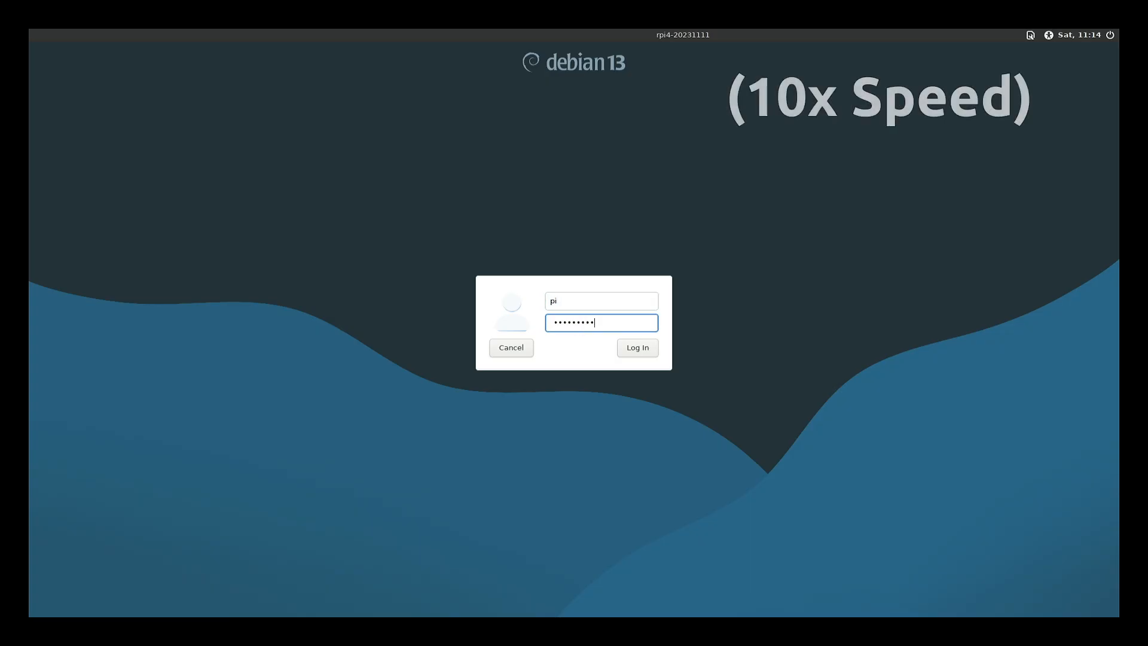
{"action": "left_click", "coordinate": [638, 347]}
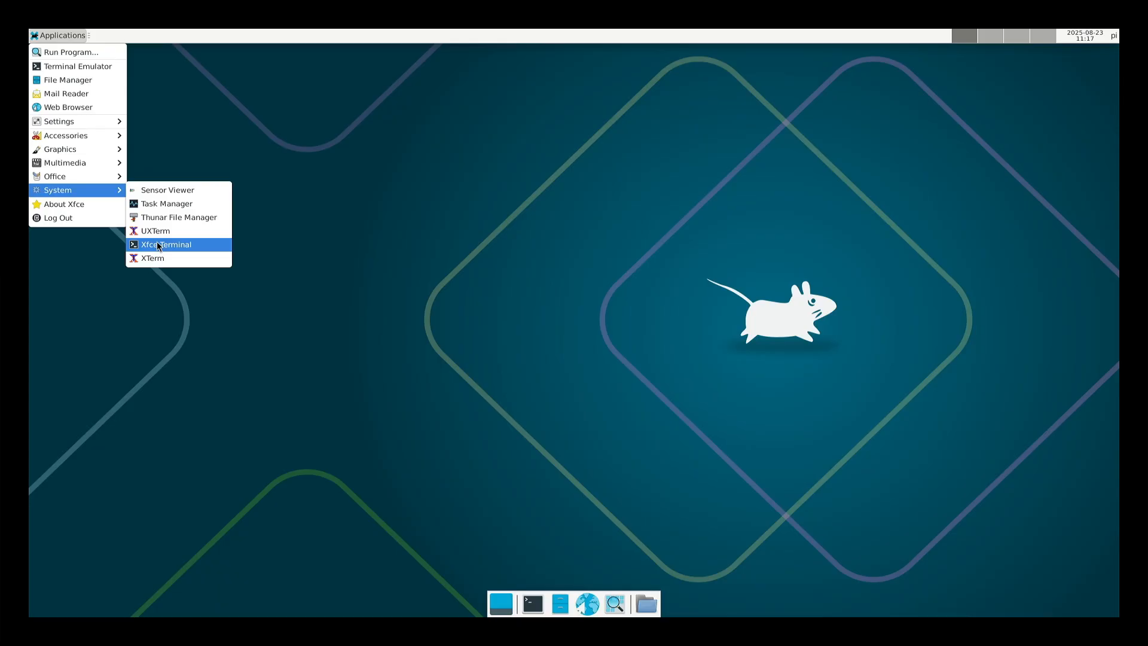
{"action": "left_click", "coordinate": [165, 244]}
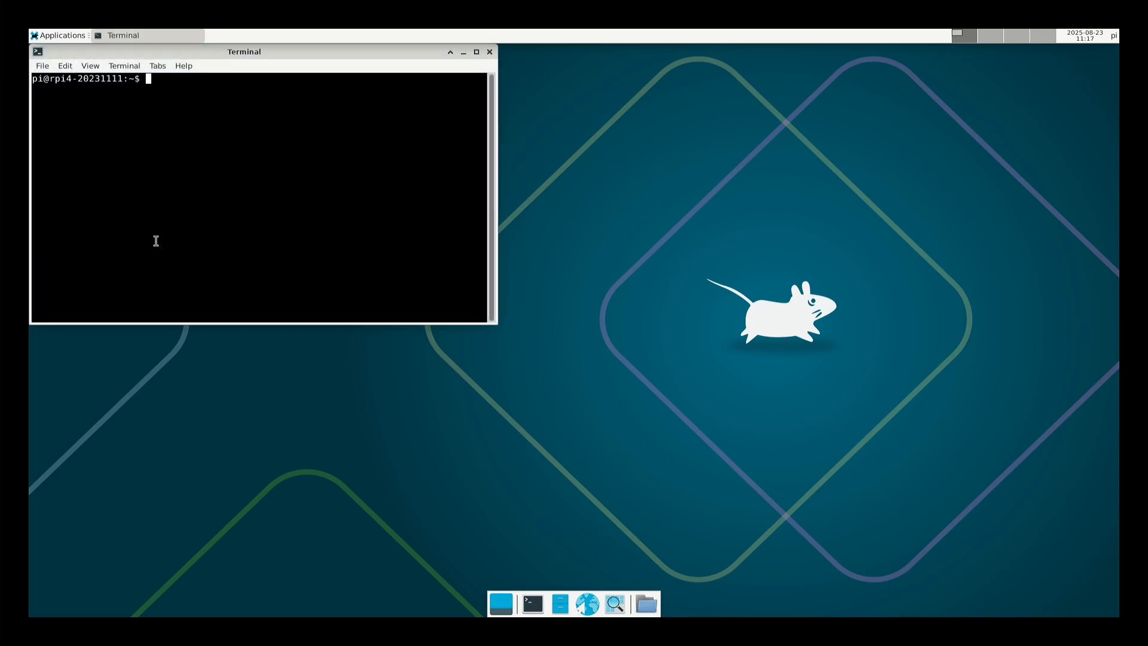